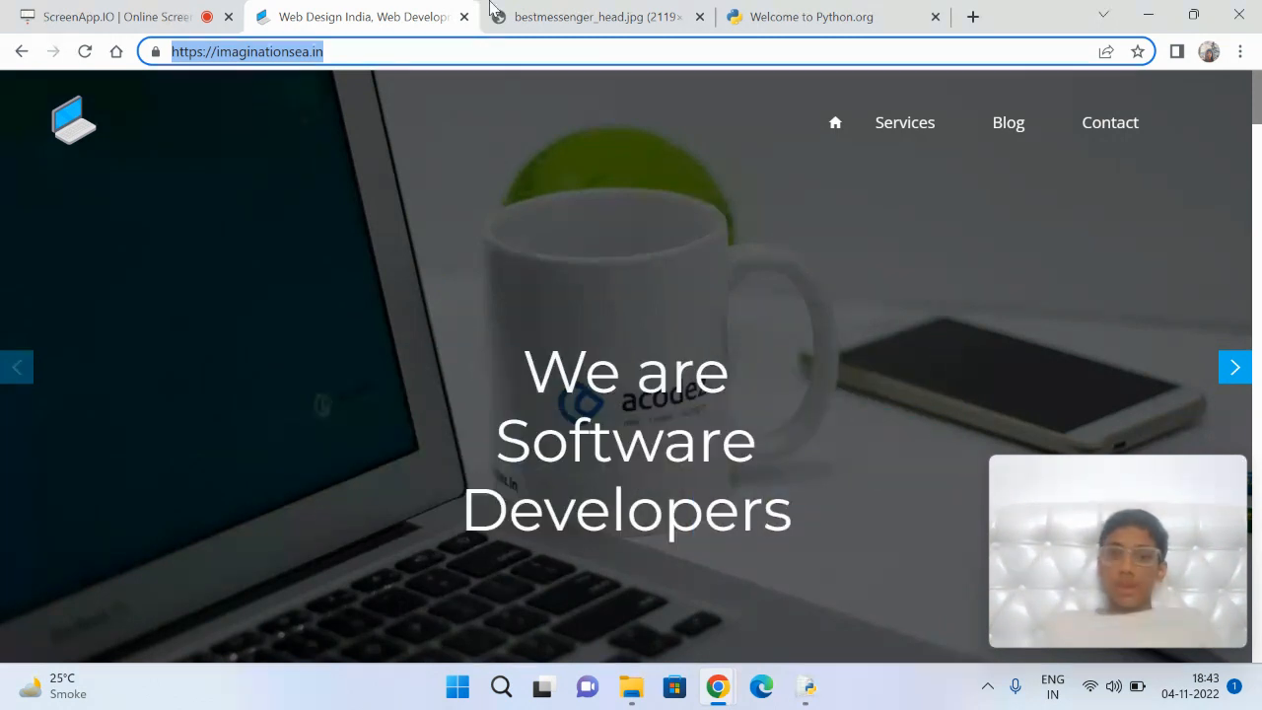
# Step: Switch Chrome to the Welcome to Python.org tab
pyautogui.click(592, 15)
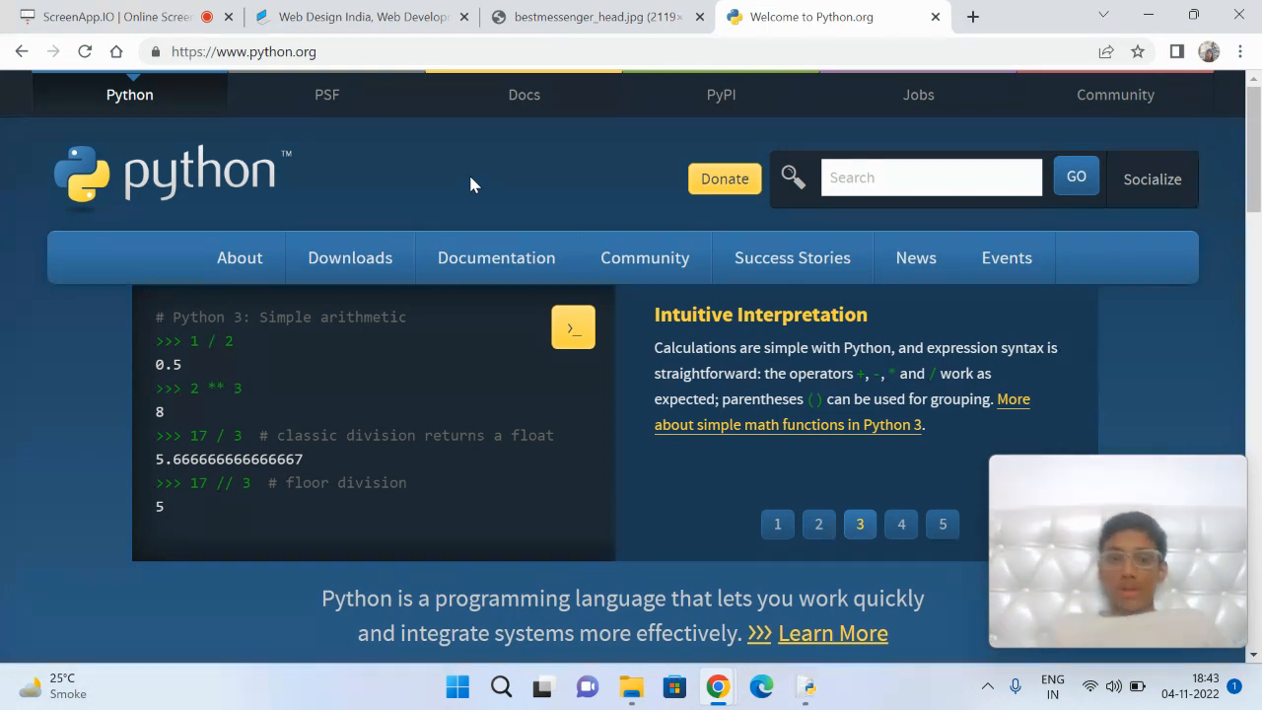
pyautogui.moveTo(768, 609)
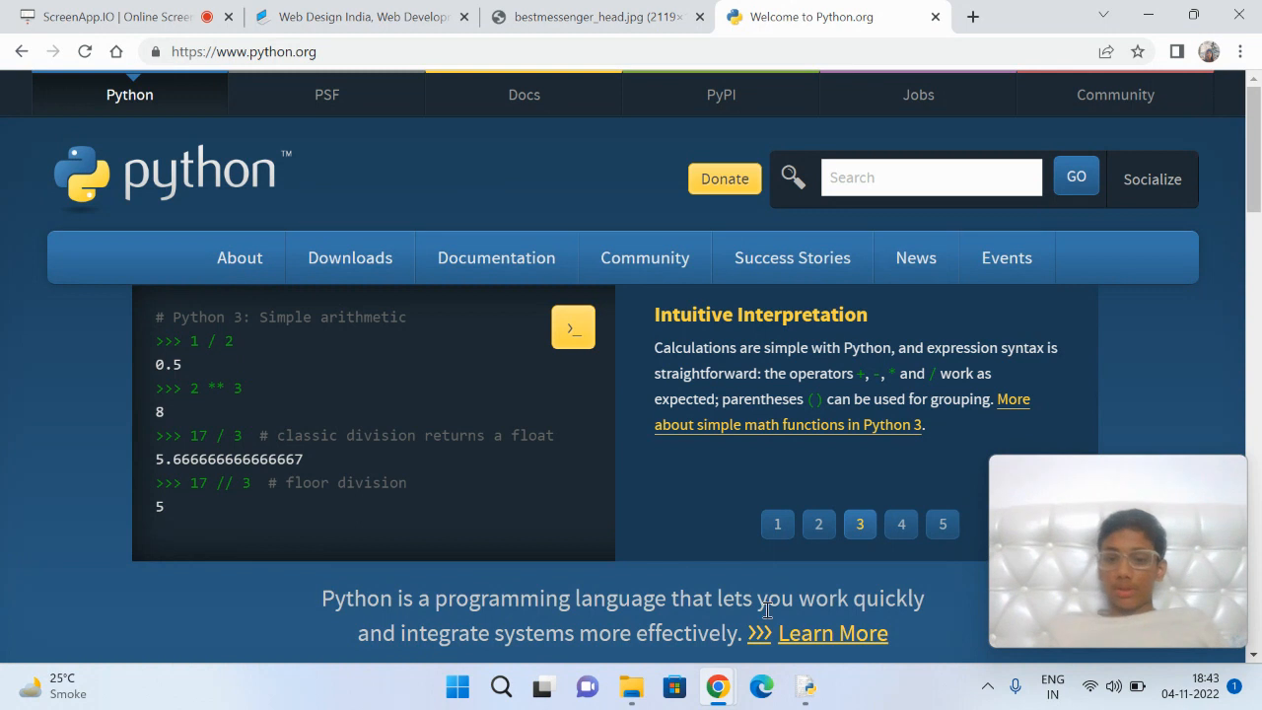
# Step: Open server.py from the console based chat app folder in the IDLE editor
pyautogui.click(631, 687)
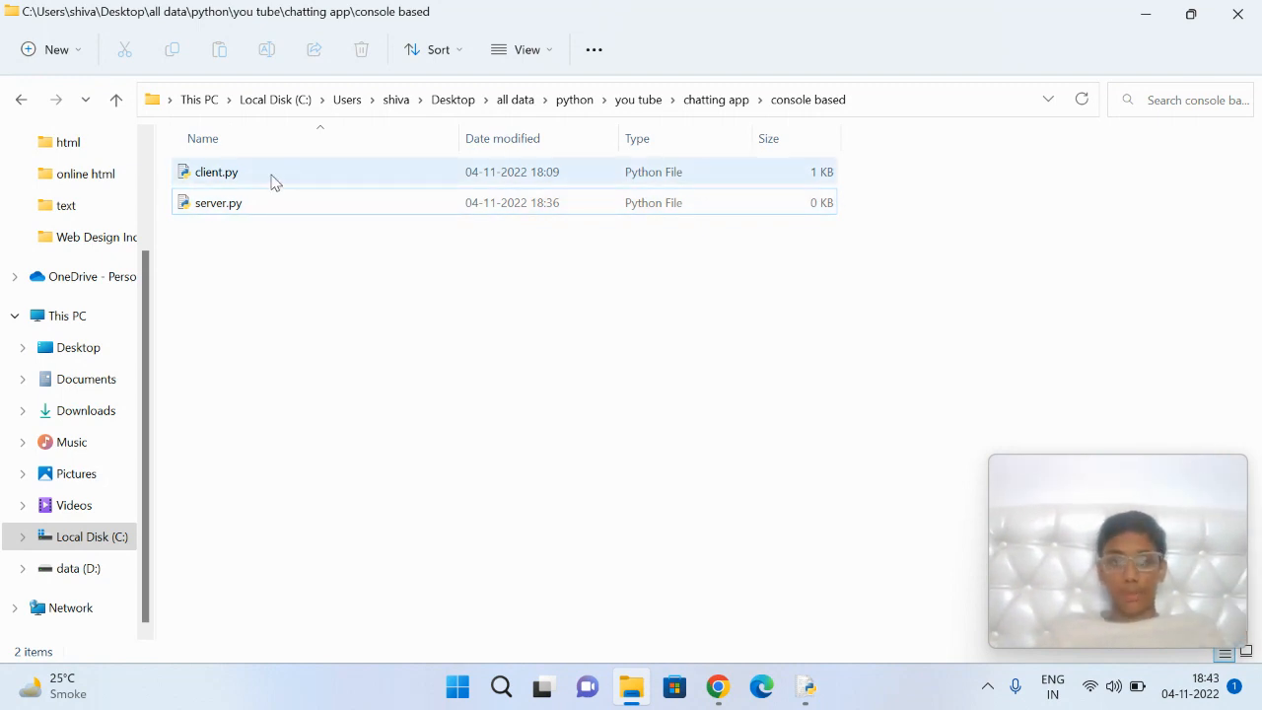
pyautogui.click(217, 201)
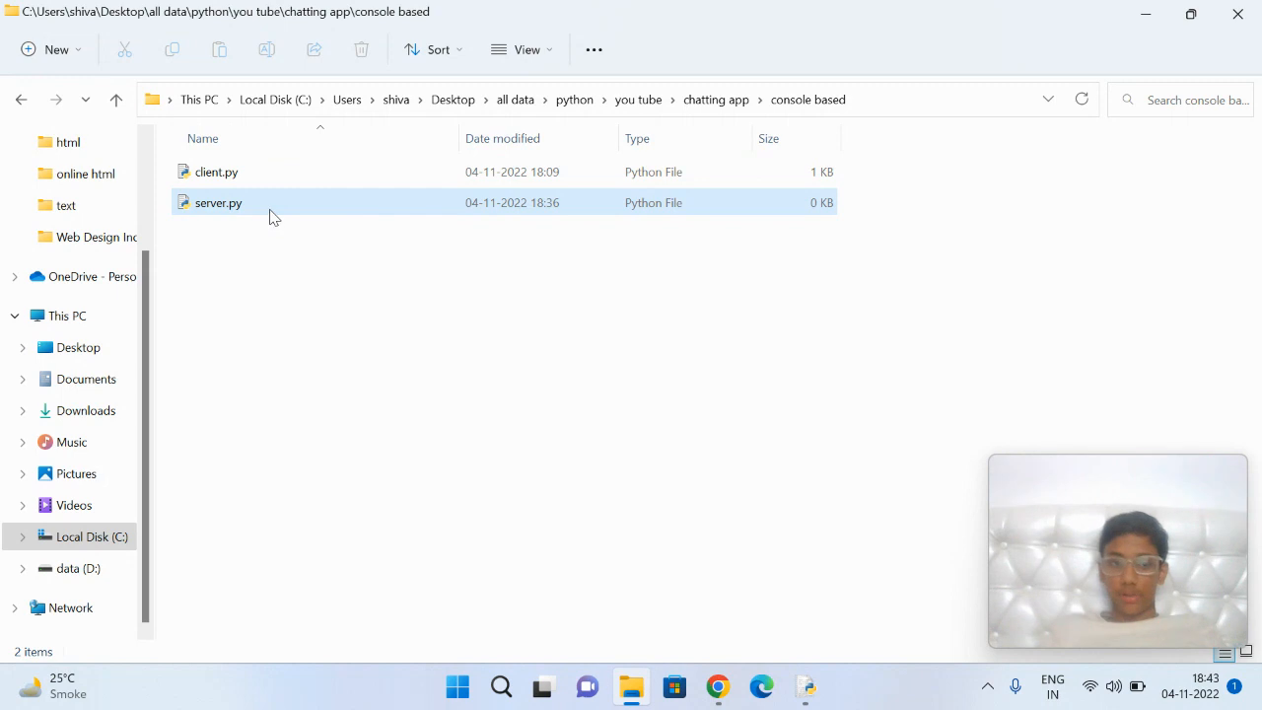
pyautogui.click(286, 345)
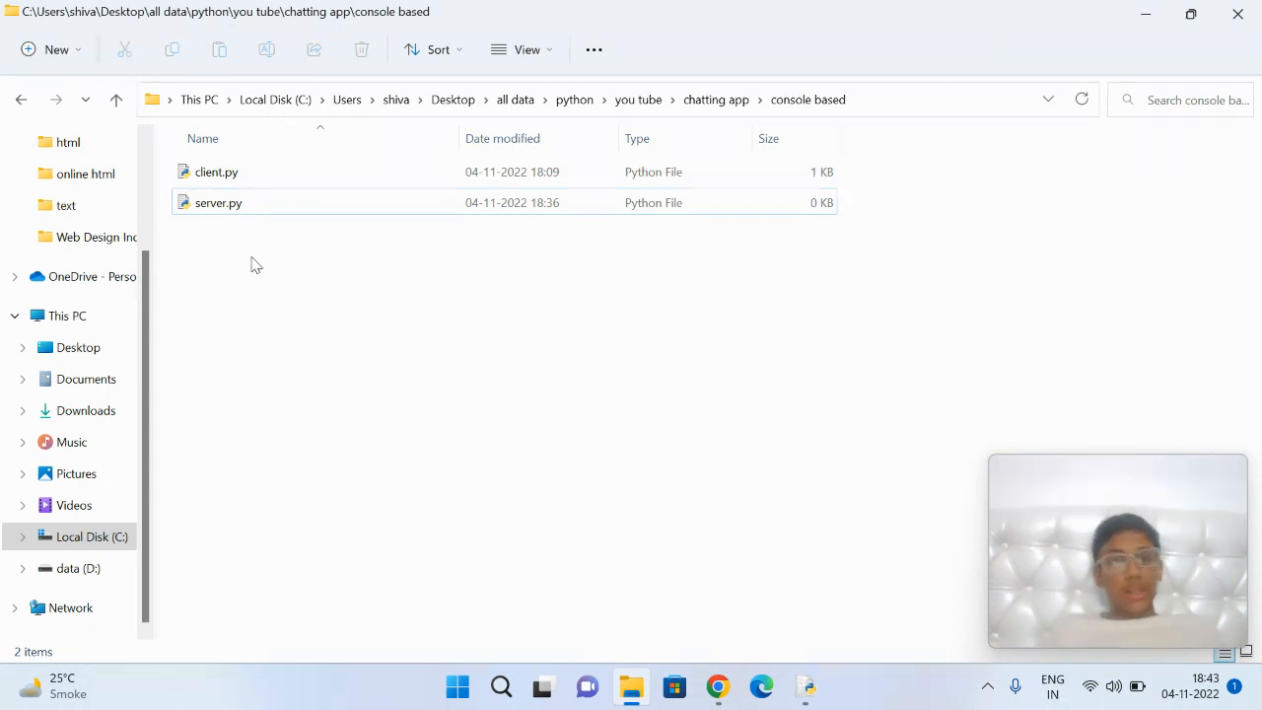
pyautogui.moveTo(266, 312)
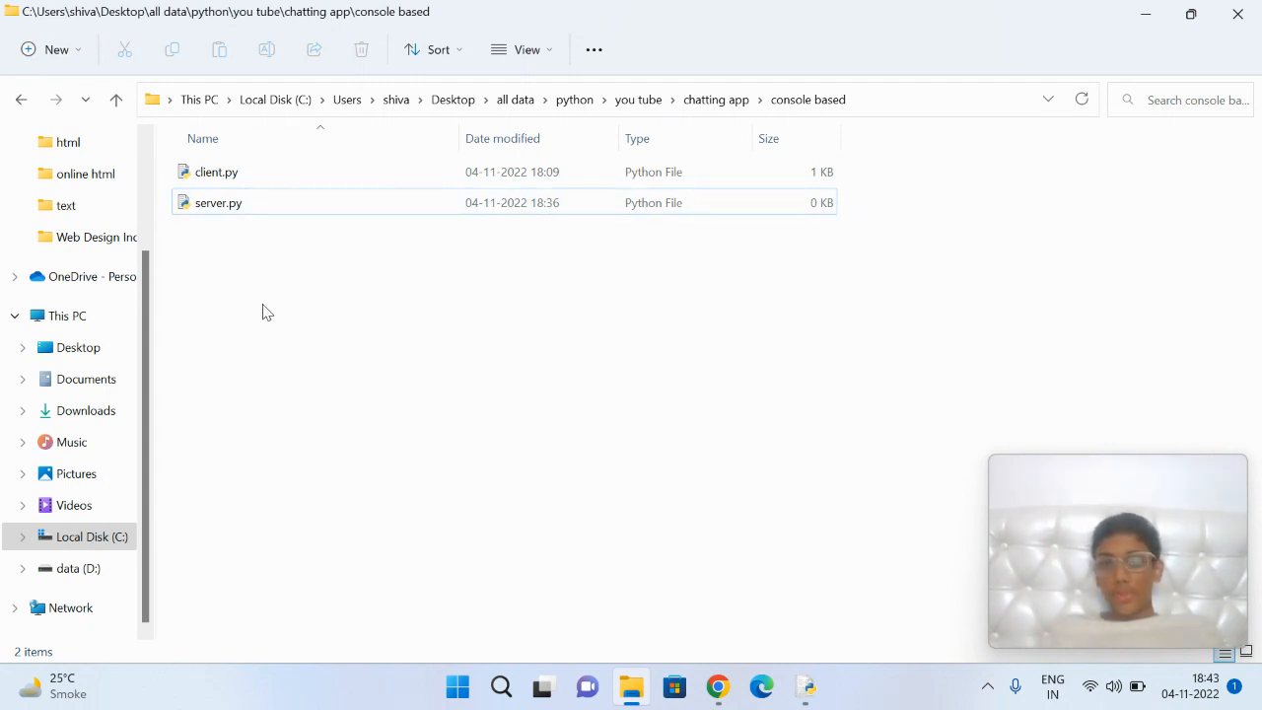
pyautogui.doubleClick(219, 202)
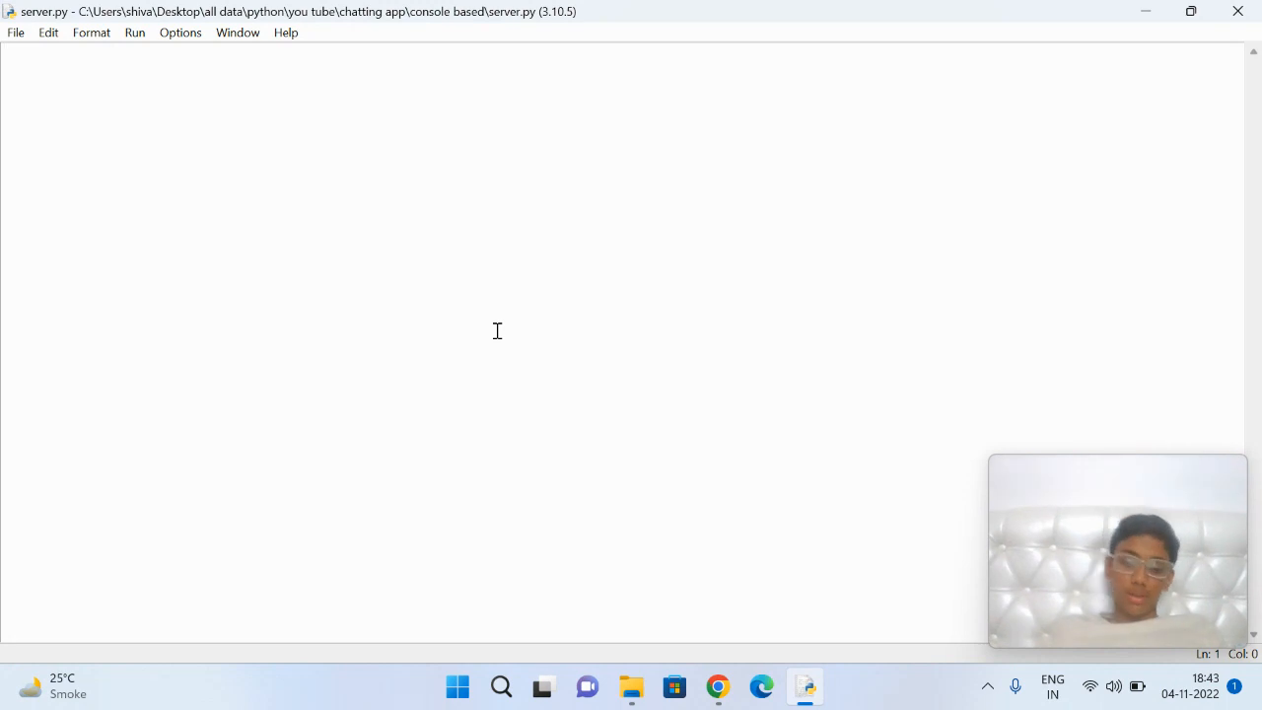
# Step: Paste 'import socket' and 'import sys', then add 'import time' at the top of server.py
pyautogui.press('win+v')
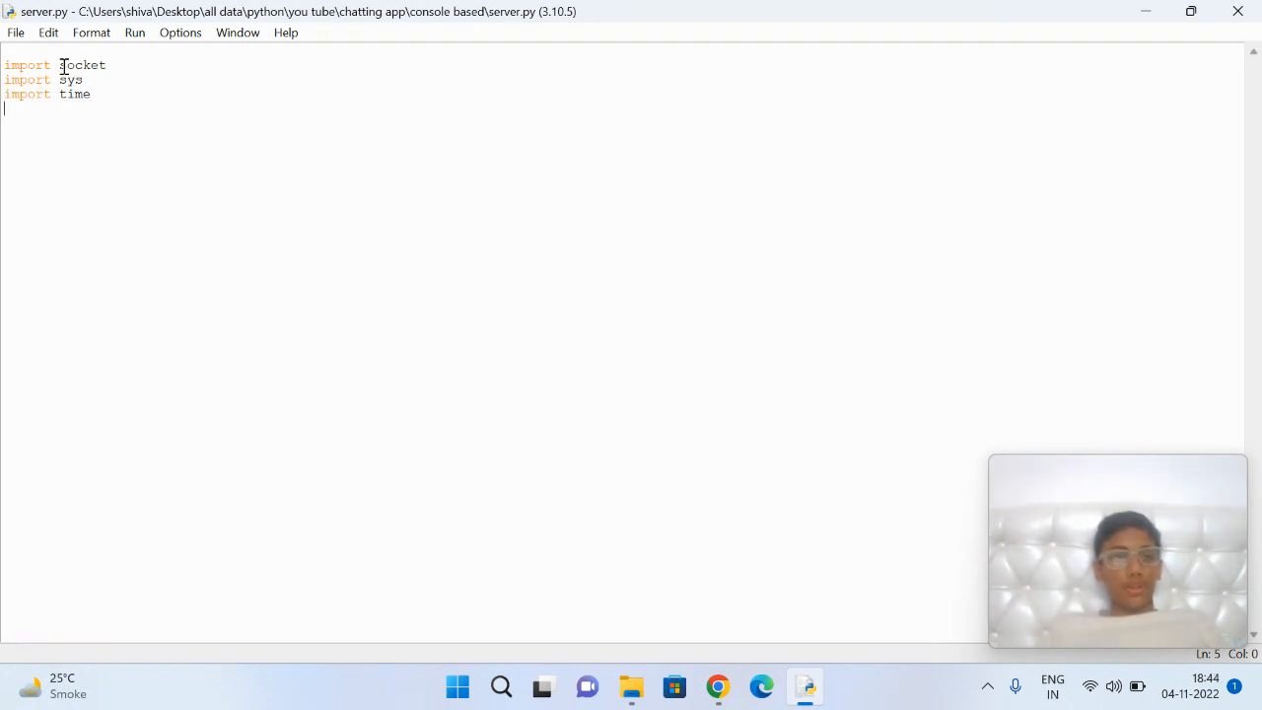
pyautogui.click(69, 79)
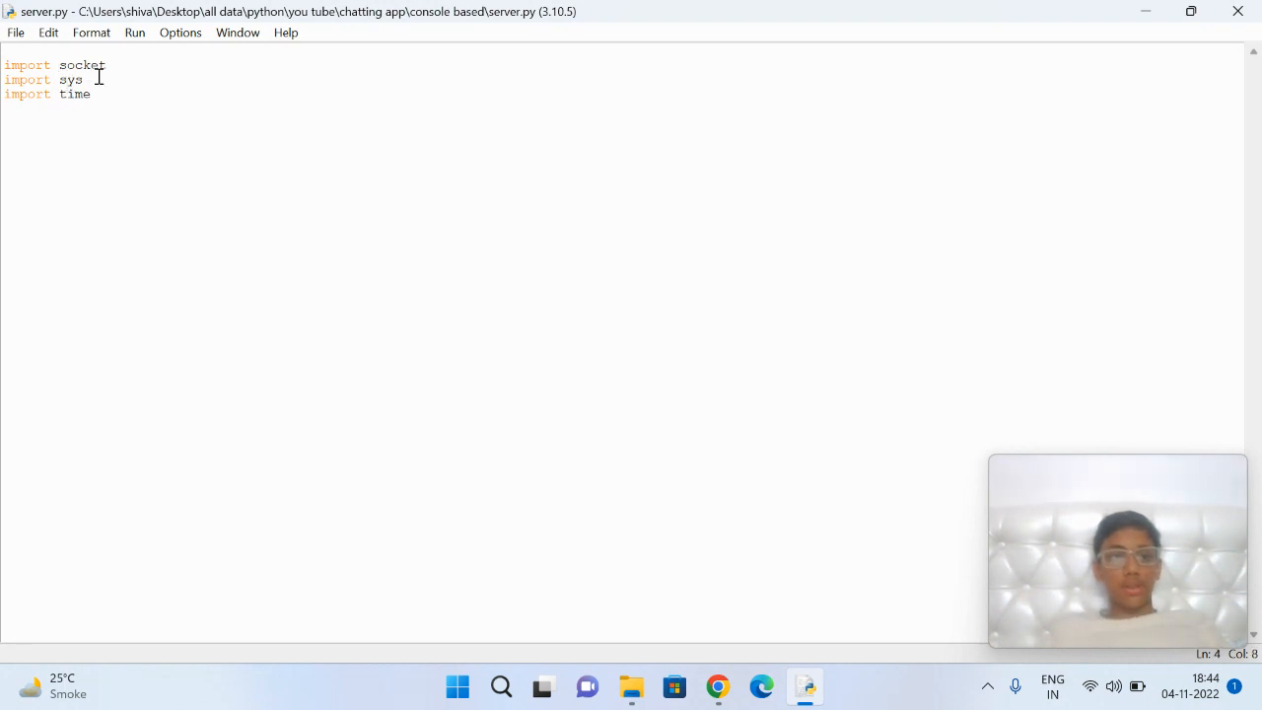
pyautogui.click(107, 65)
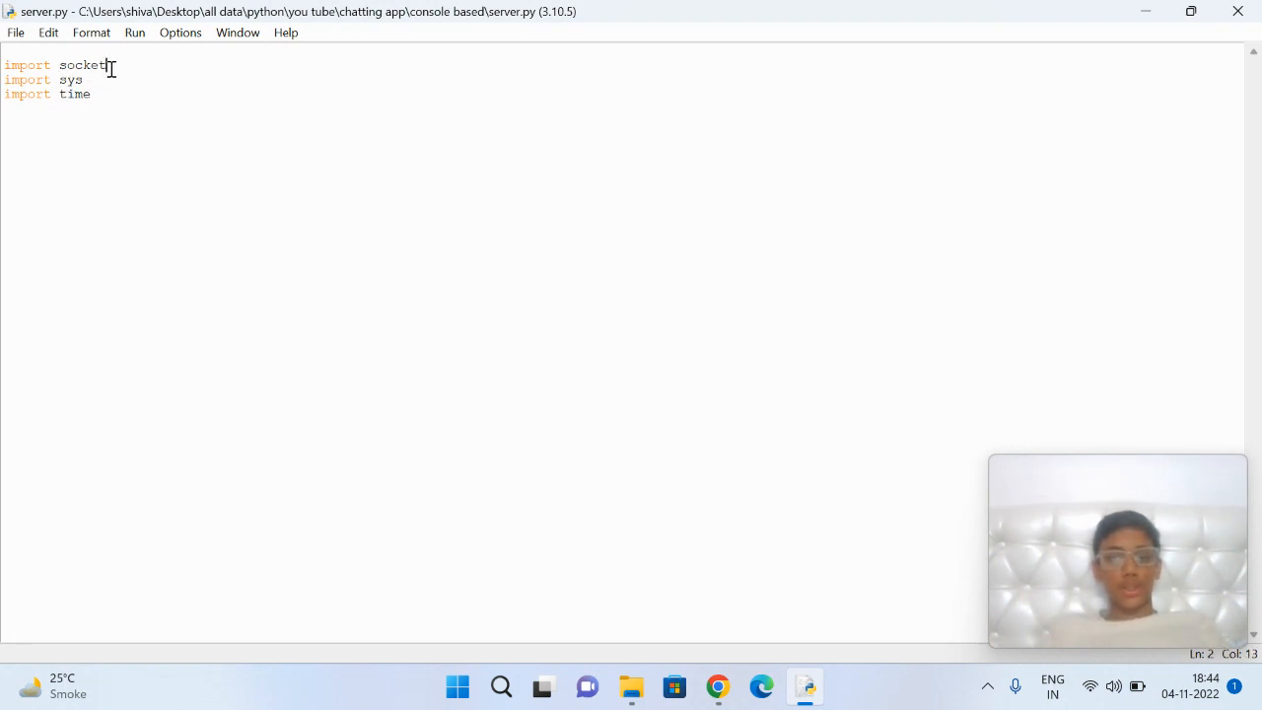
pyautogui.click(71, 79)
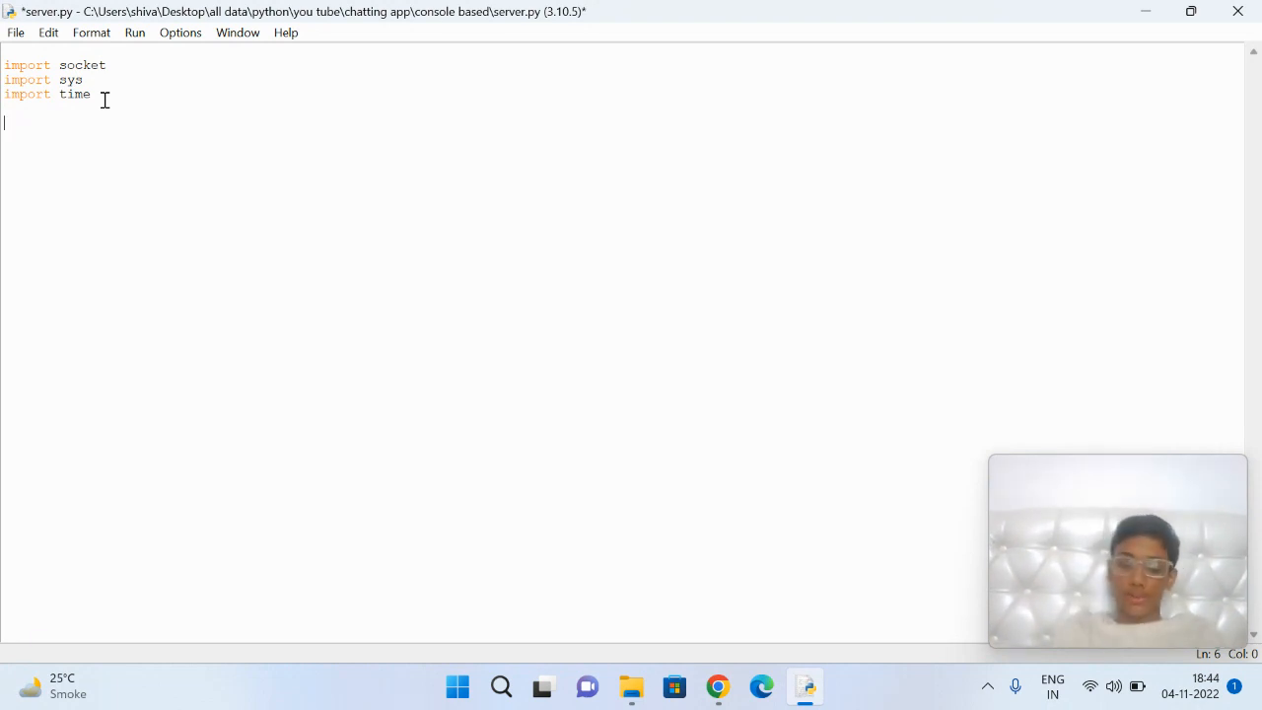
# Step: Paste 's = socket.socket()' and 'host = socket.gethostname()' below the imports from clipboard history
pyautogui.press('Win+v')
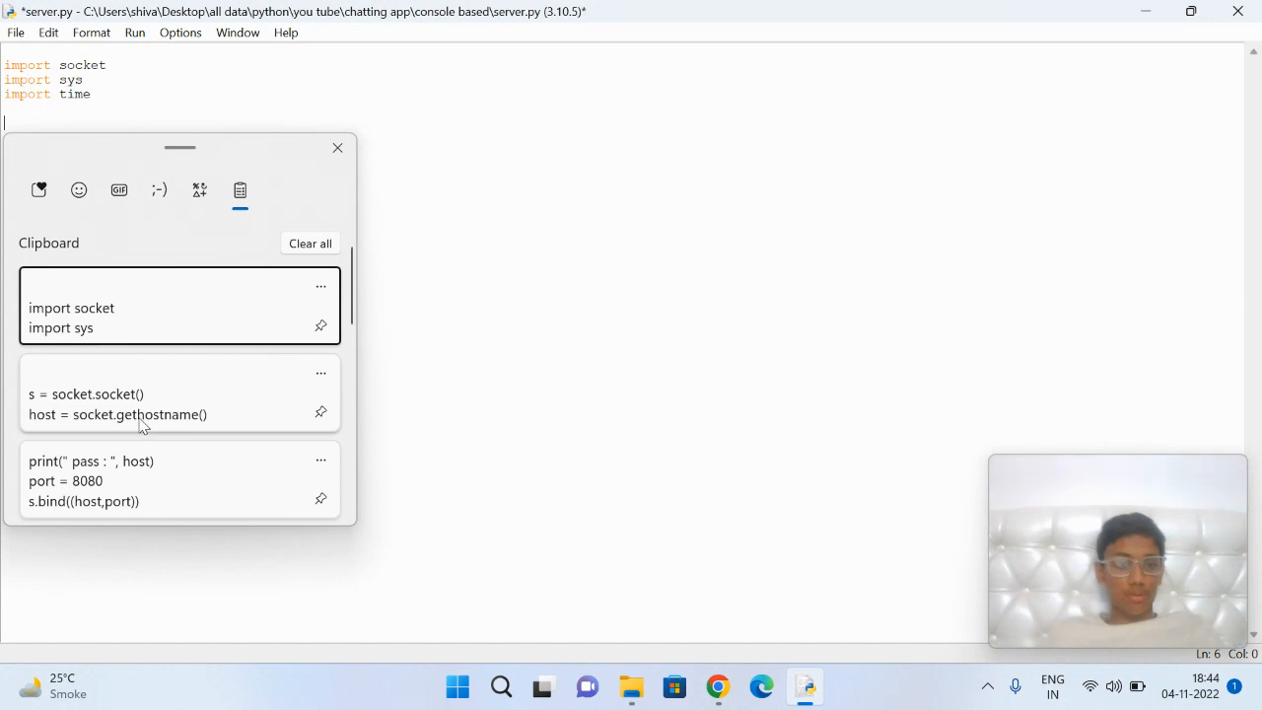
pyautogui.click(148, 404)
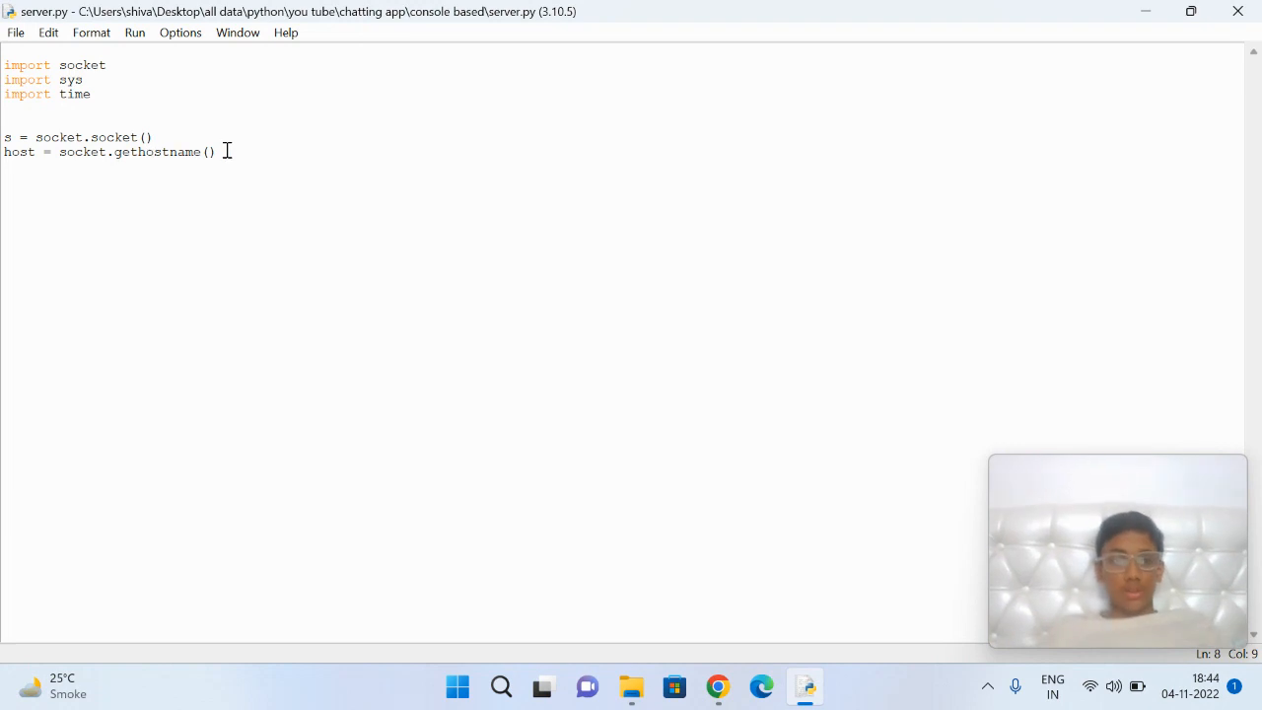
pyautogui.press('Enter')
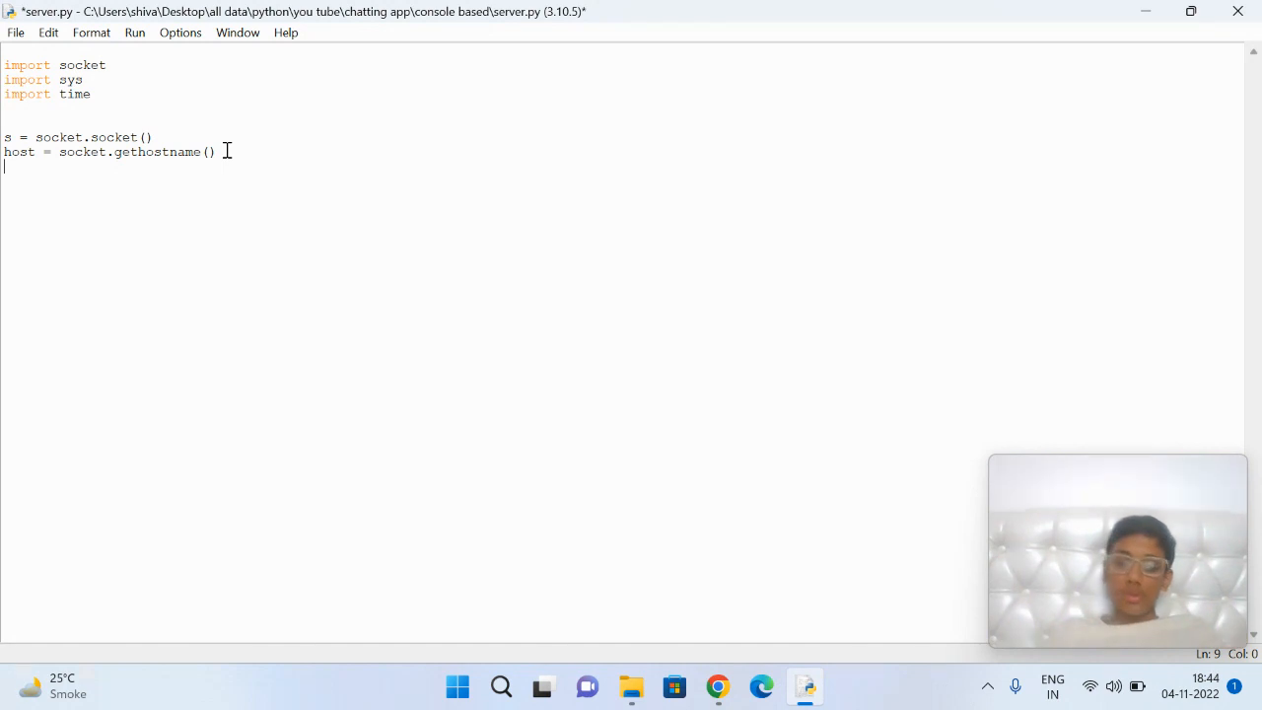
# Step: Paste the port 8080, bind, listen(1), accept and status-print code from clipboard history and save
pyautogui.press('Win+v')
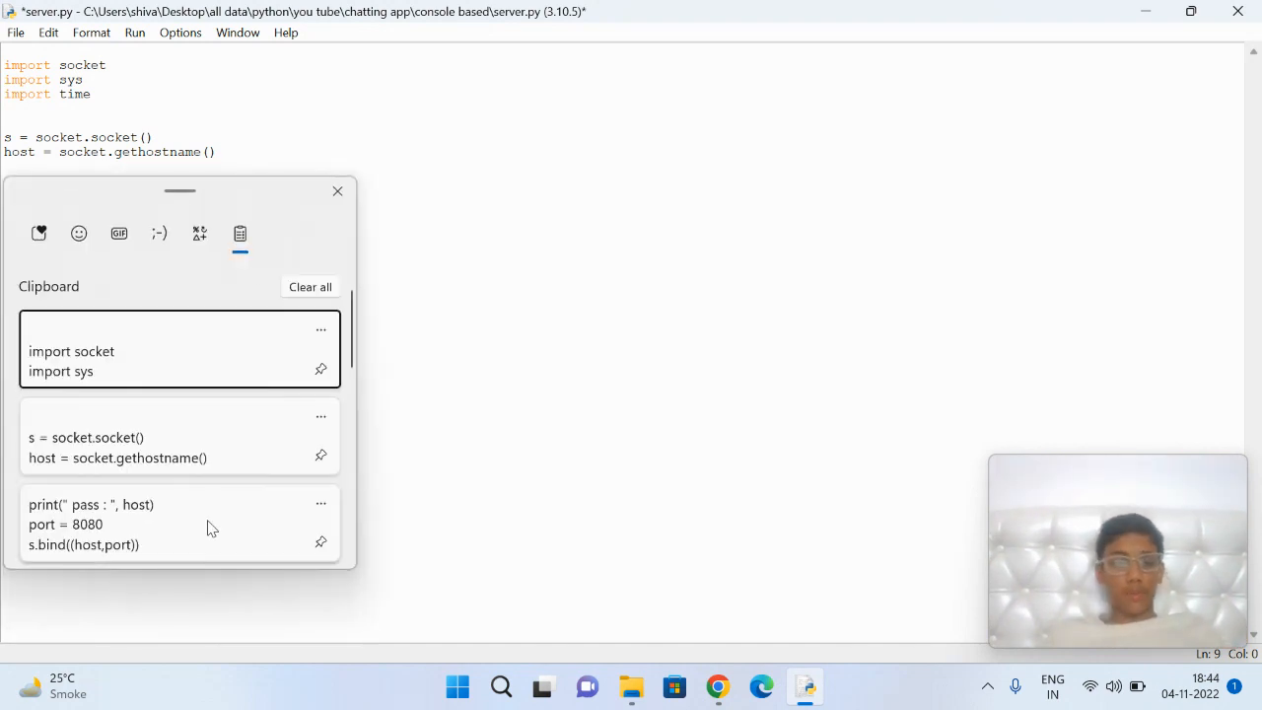
pyautogui.click(337, 189)
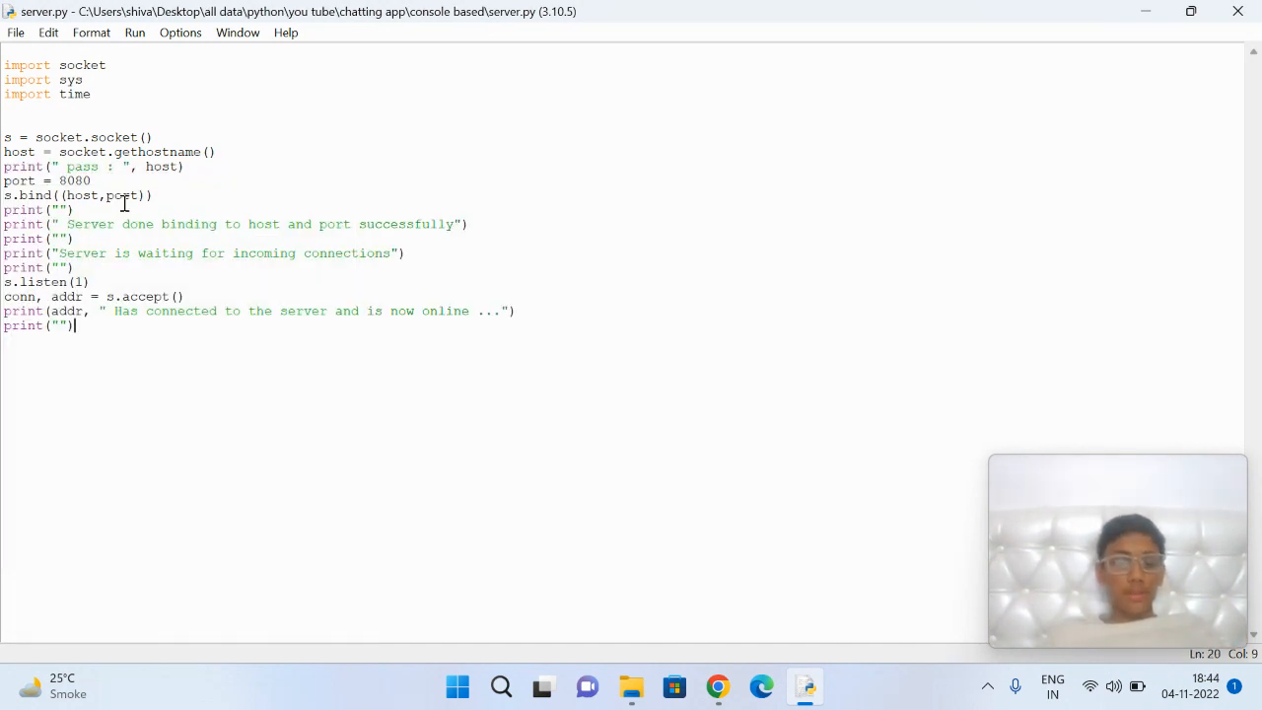
pyautogui.click(91, 182)
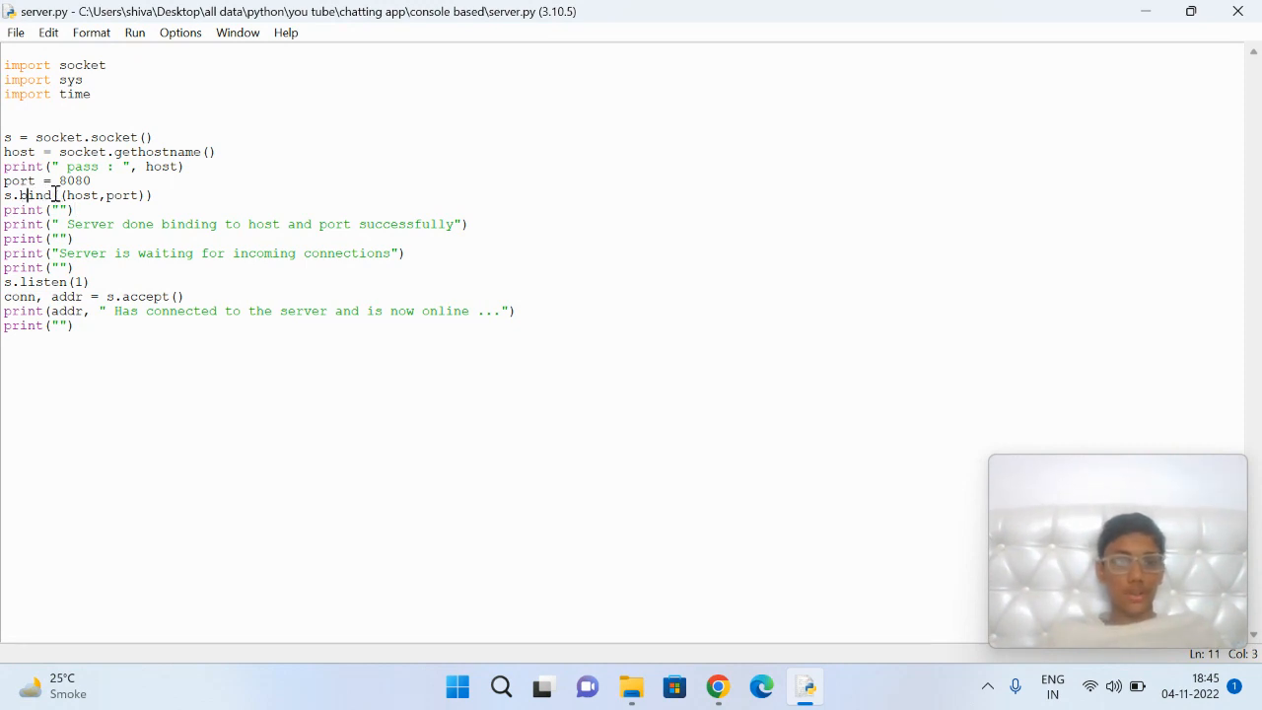
pyautogui.doubleClick(82, 196)
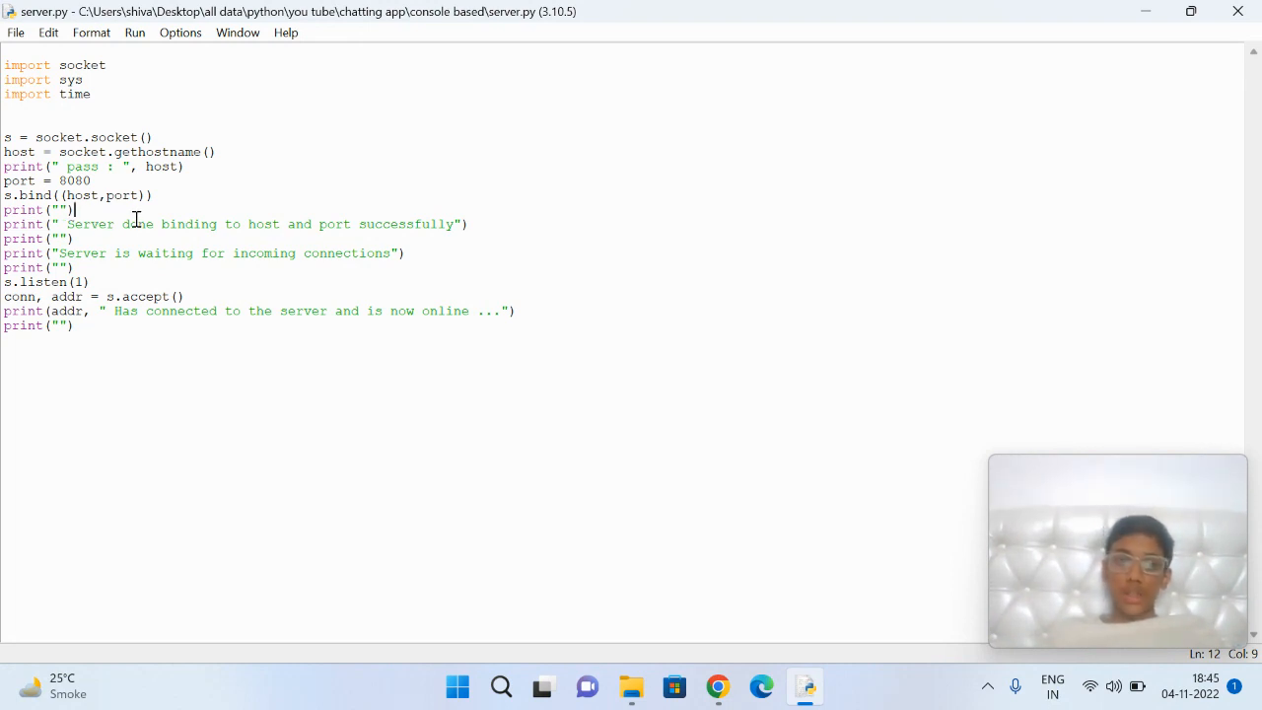
pyautogui.moveTo(209, 229)
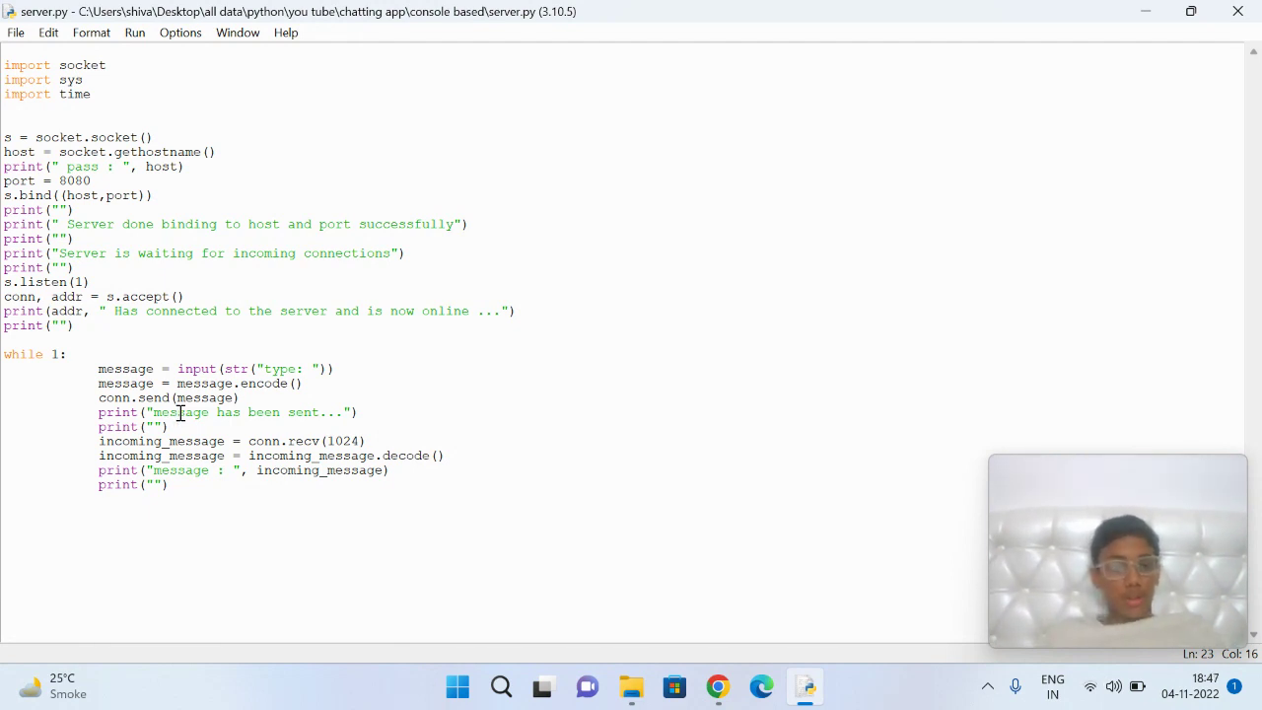
# Step: Add the 'while 1:' loop that sends typed input via comm.send and prints recv(1024) replies
pyautogui.click(209, 412)
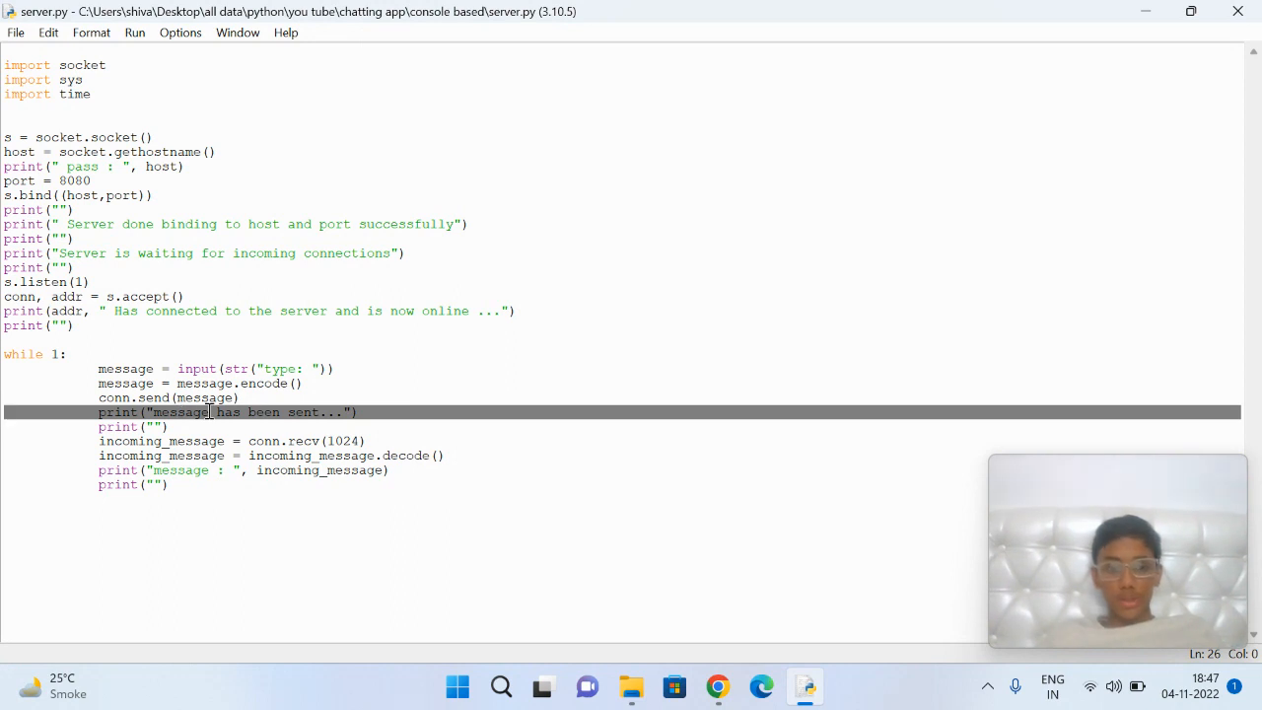
pyautogui.click(169, 426)
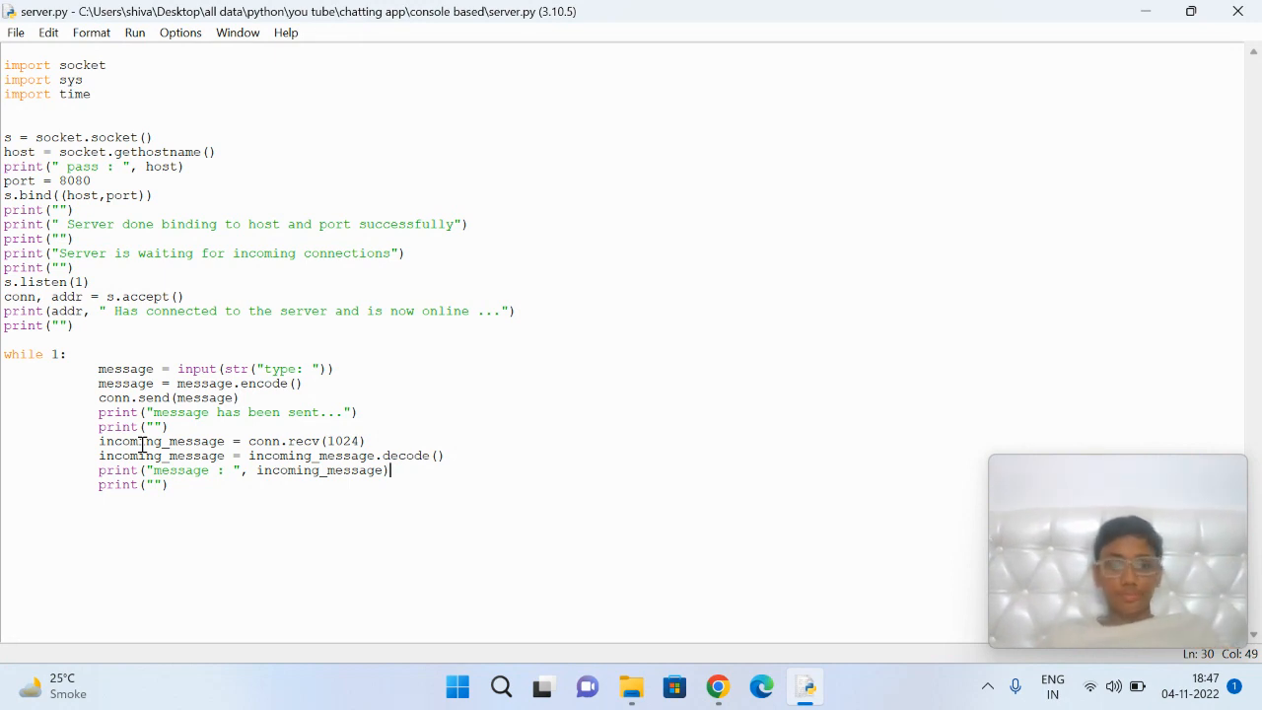
pyautogui.moveTo(655, 347)
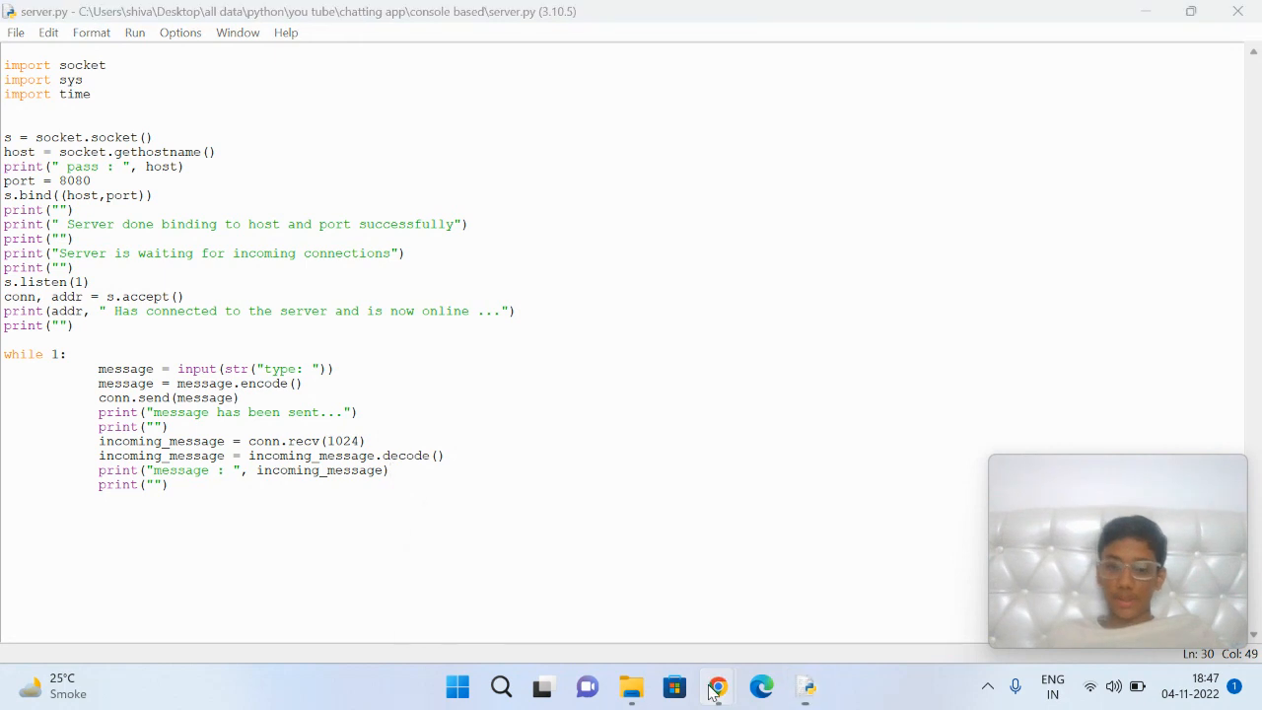
pyautogui.click(717, 687)
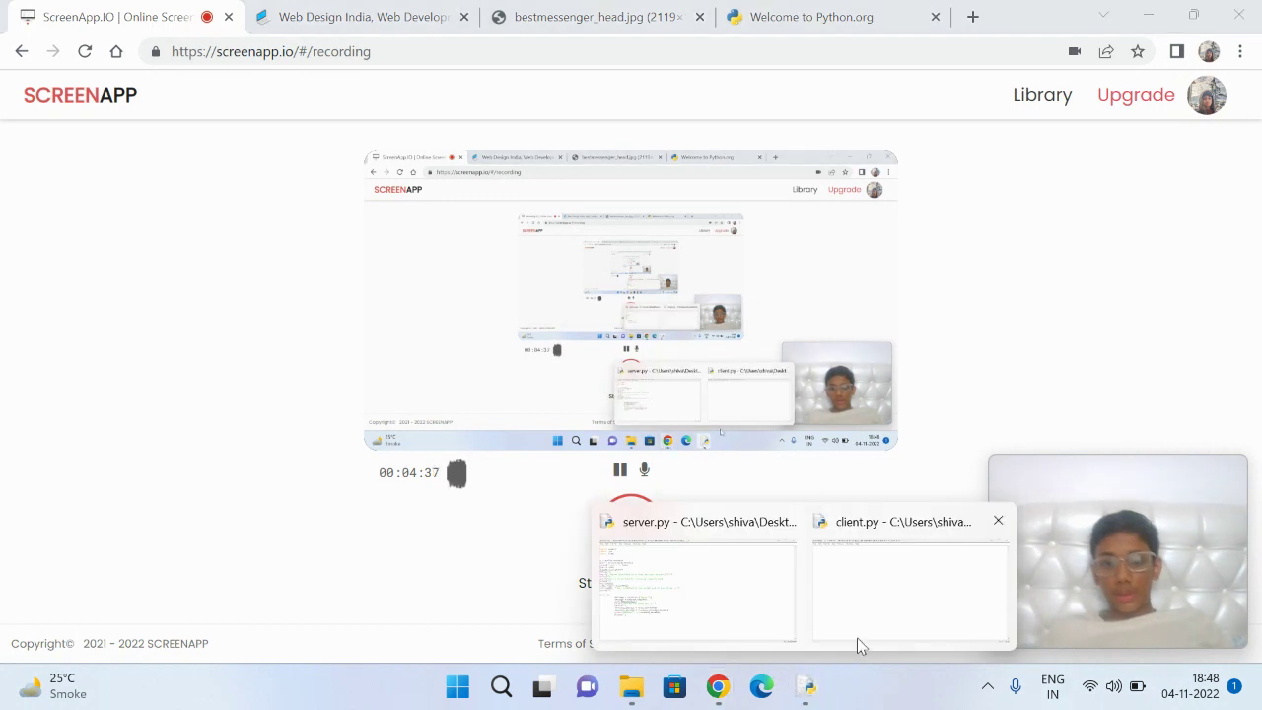
# Step: Bring up the client.py editor to write the host prompt and port 8080 connect code
pyautogui.click(909, 596)
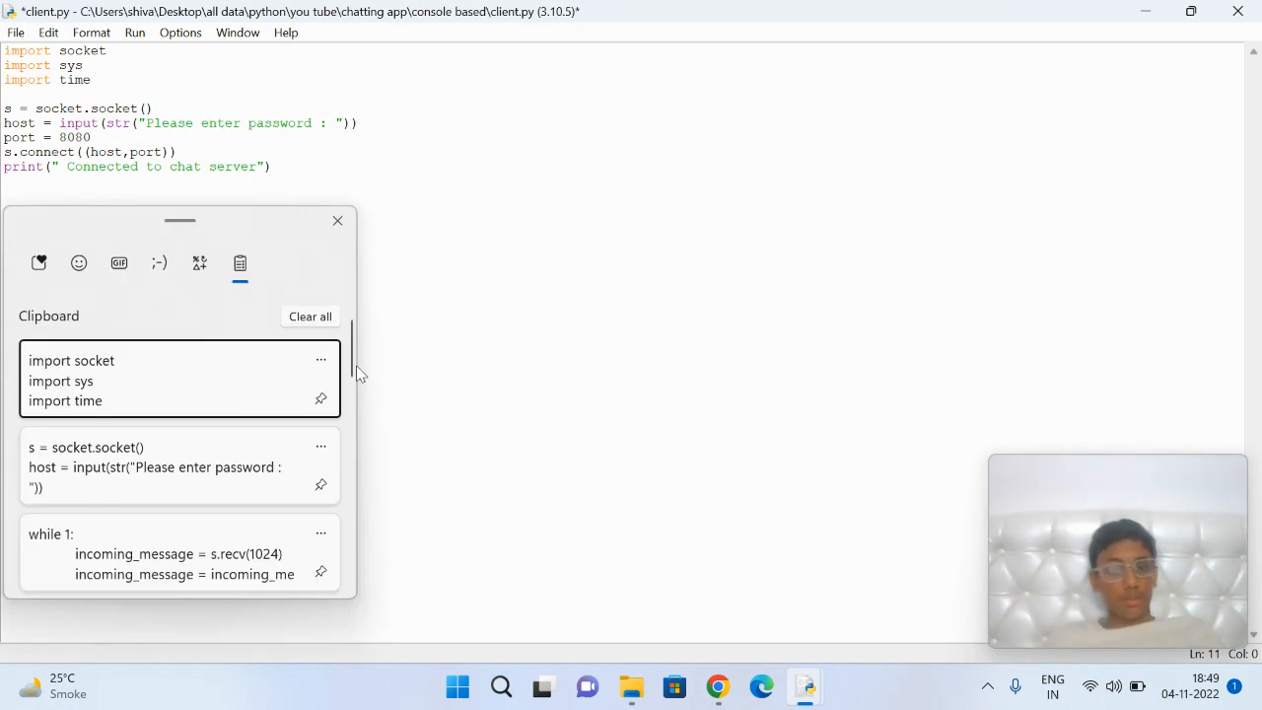
# Step: Scroll down client.py to the pasted receive-print-reply loop
pyautogui.scroll(-3)
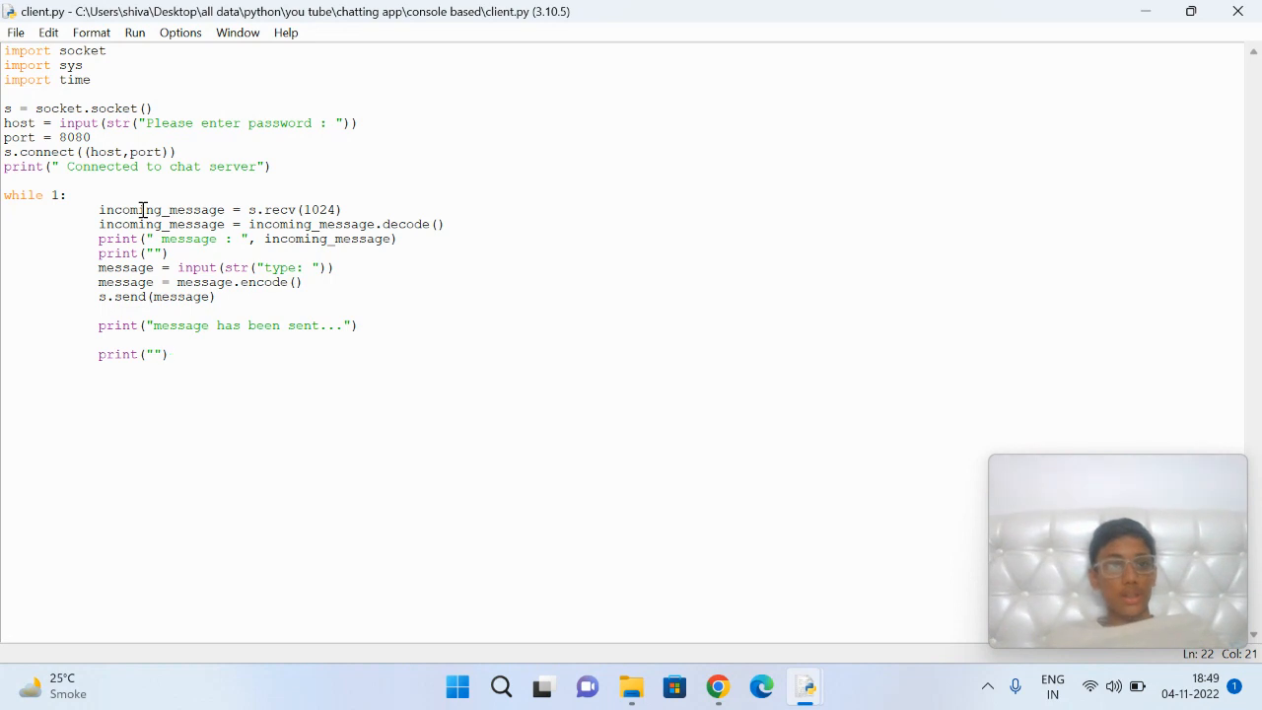
# Step: Run server.py from the console based folder in File Explorer
pyautogui.click(631, 686)
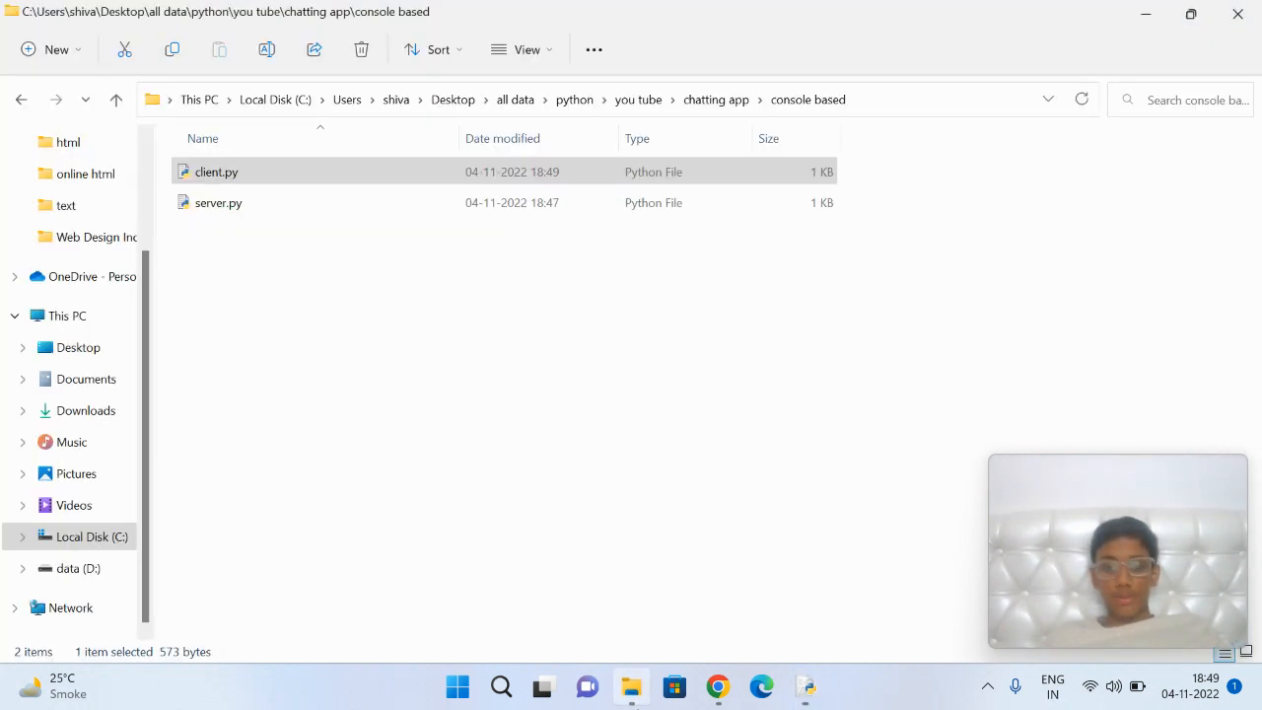
pyautogui.moveTo(804, 686)
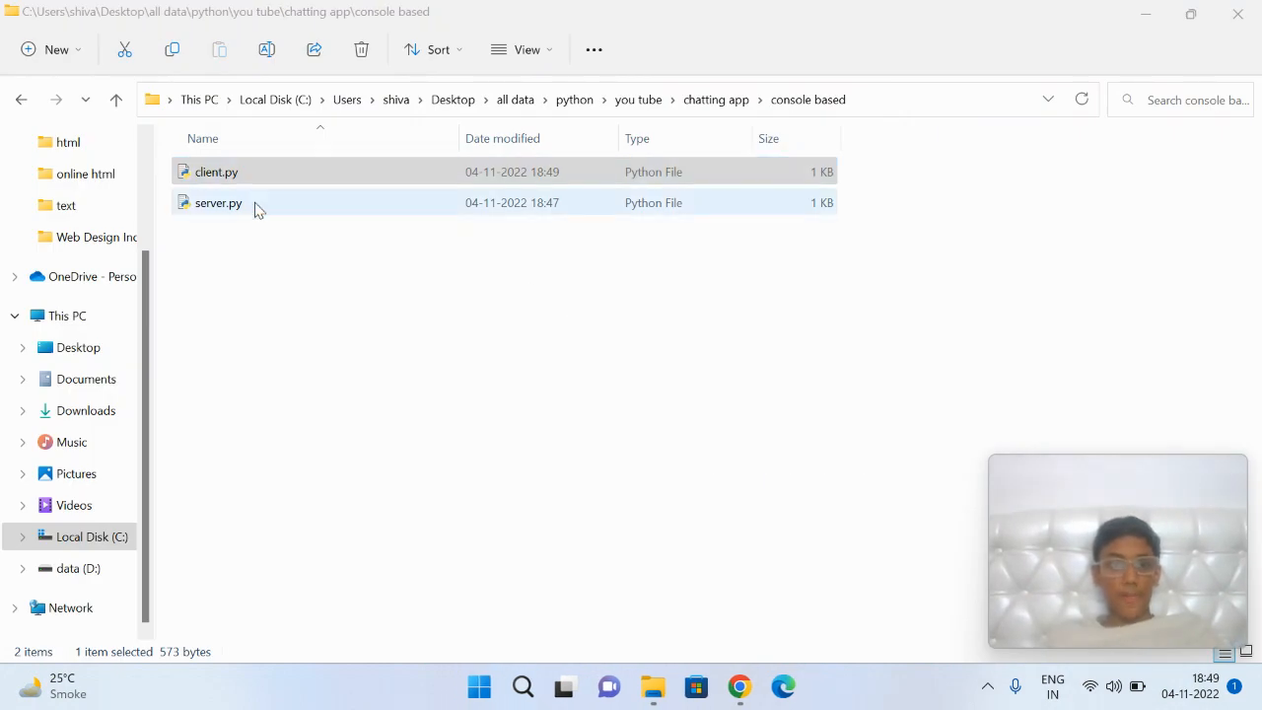
pyautogui.doubleClick(217, 201)
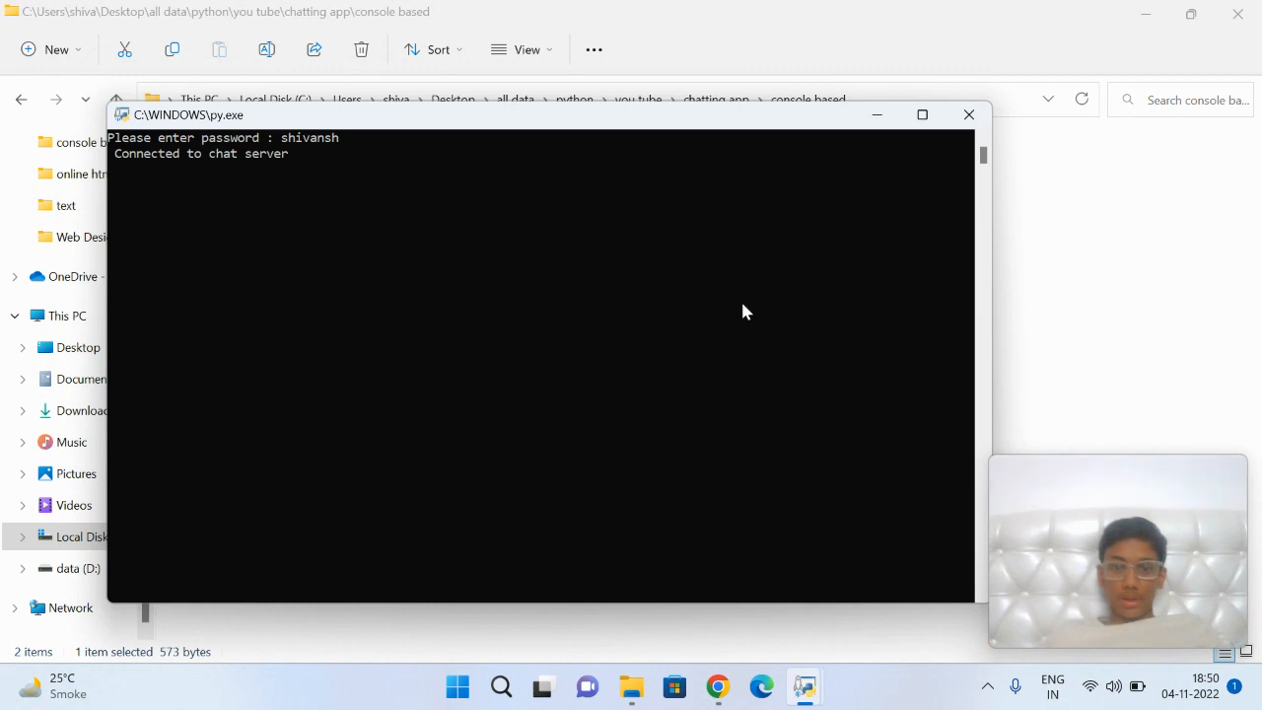
pyautogui.moveTo(357, 130)
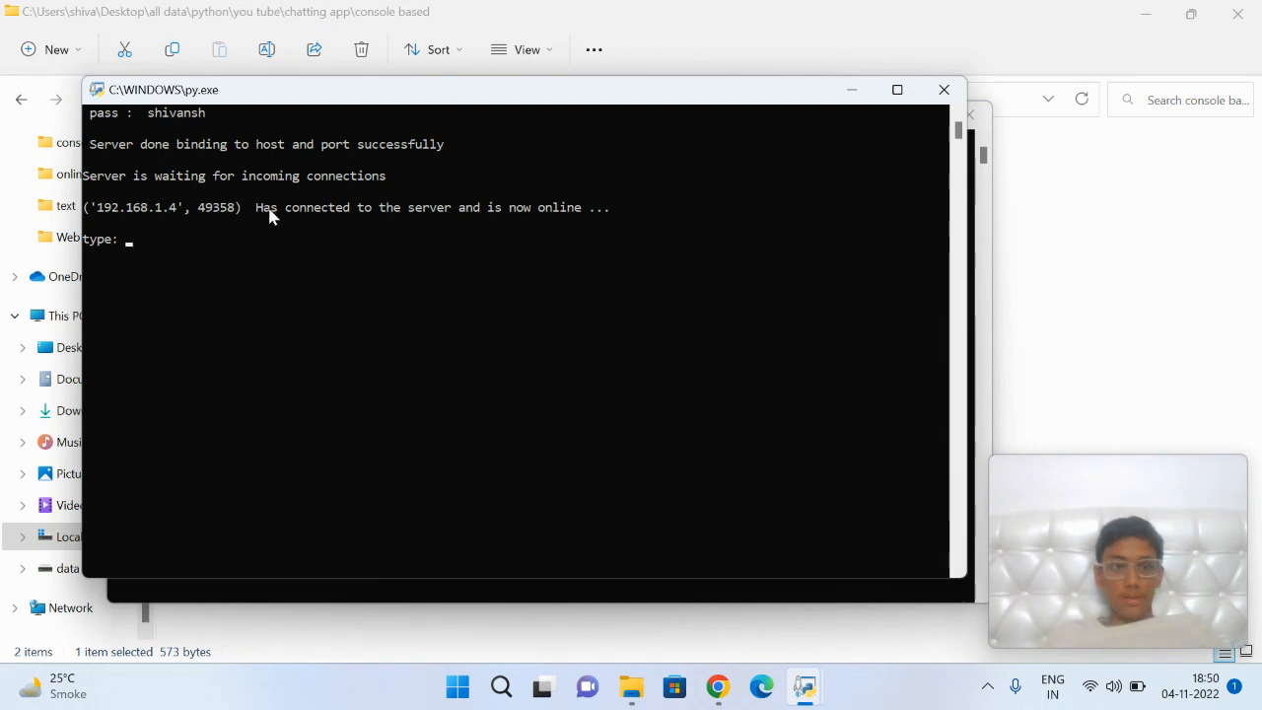
pyautogui.moveTo(433, 117)
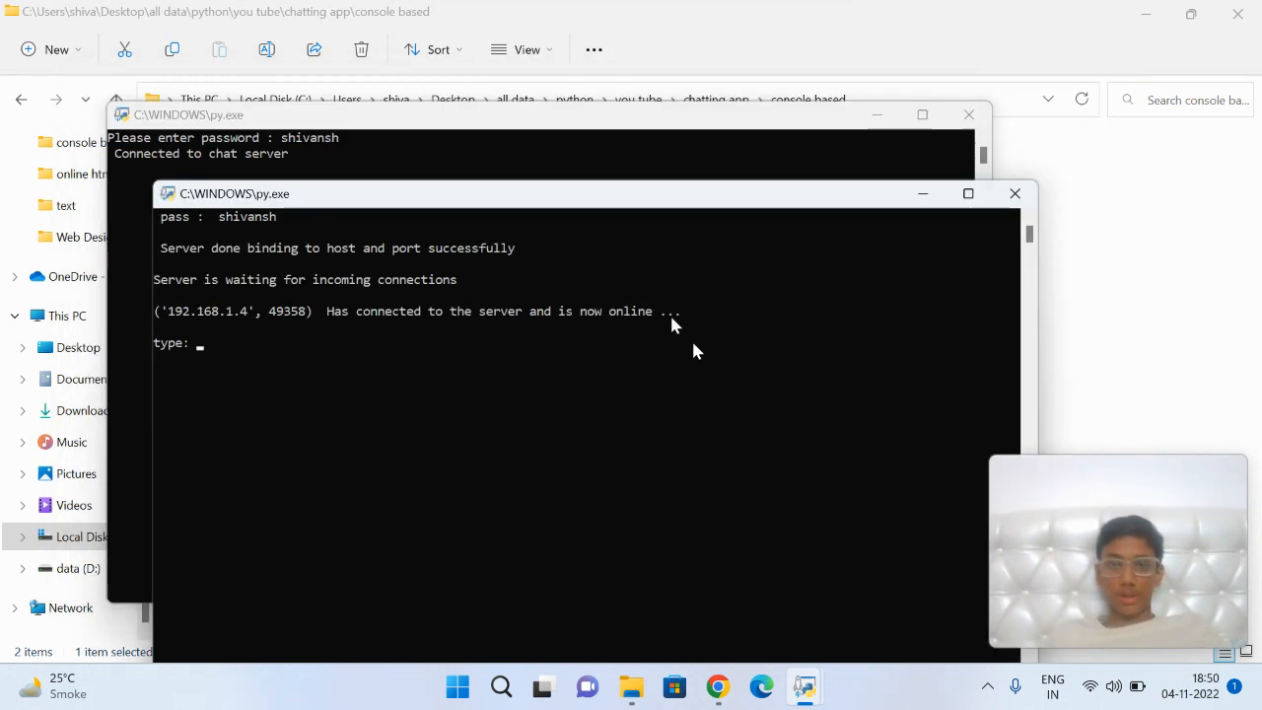
# Step: Send 'hello' from the server console and reply 'hi i am shivamsh' from the client window
pyautogui.moveTo(233, 194); pyautogui.dragTo(466, 304)
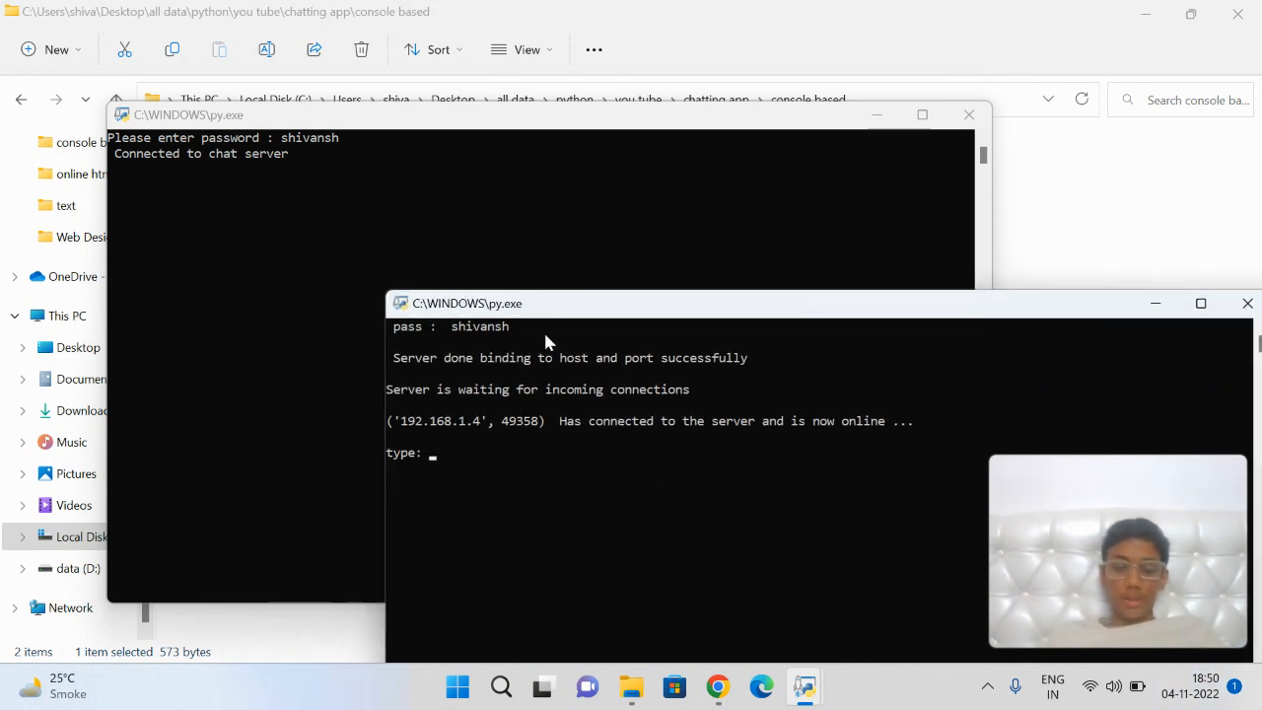
pyautogui.write('hello')
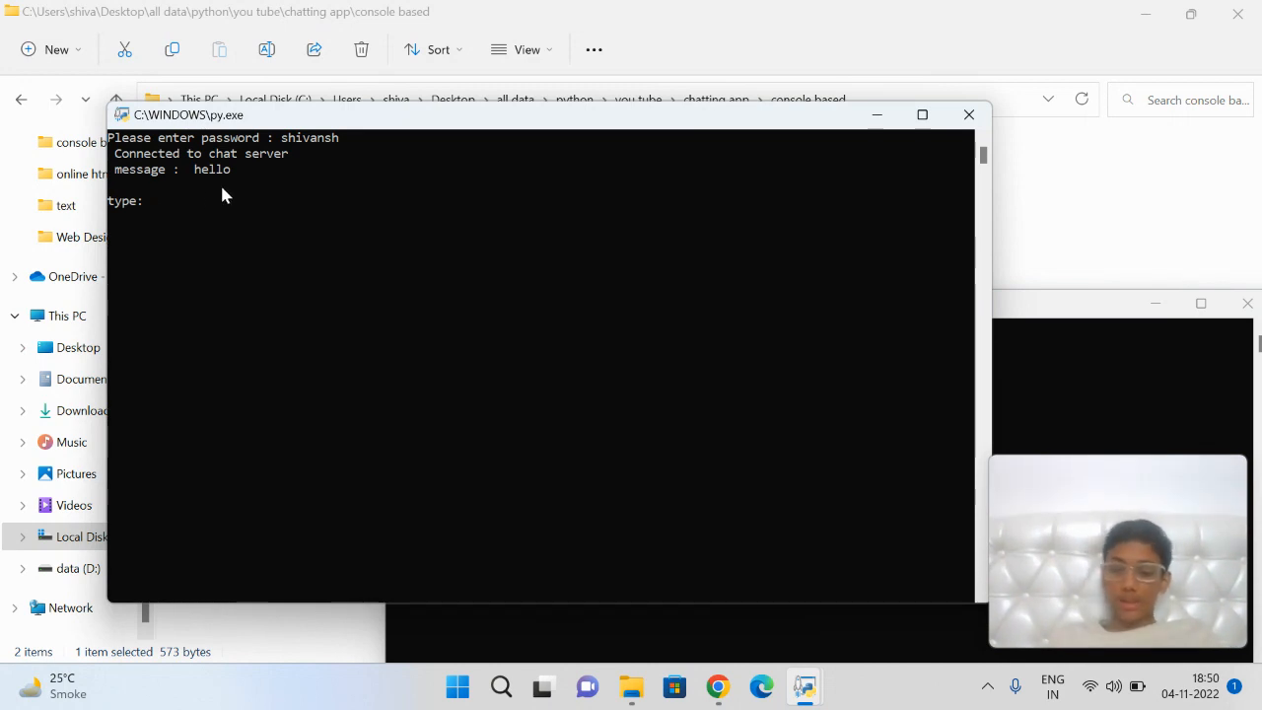
pyautogui.write('hi i')
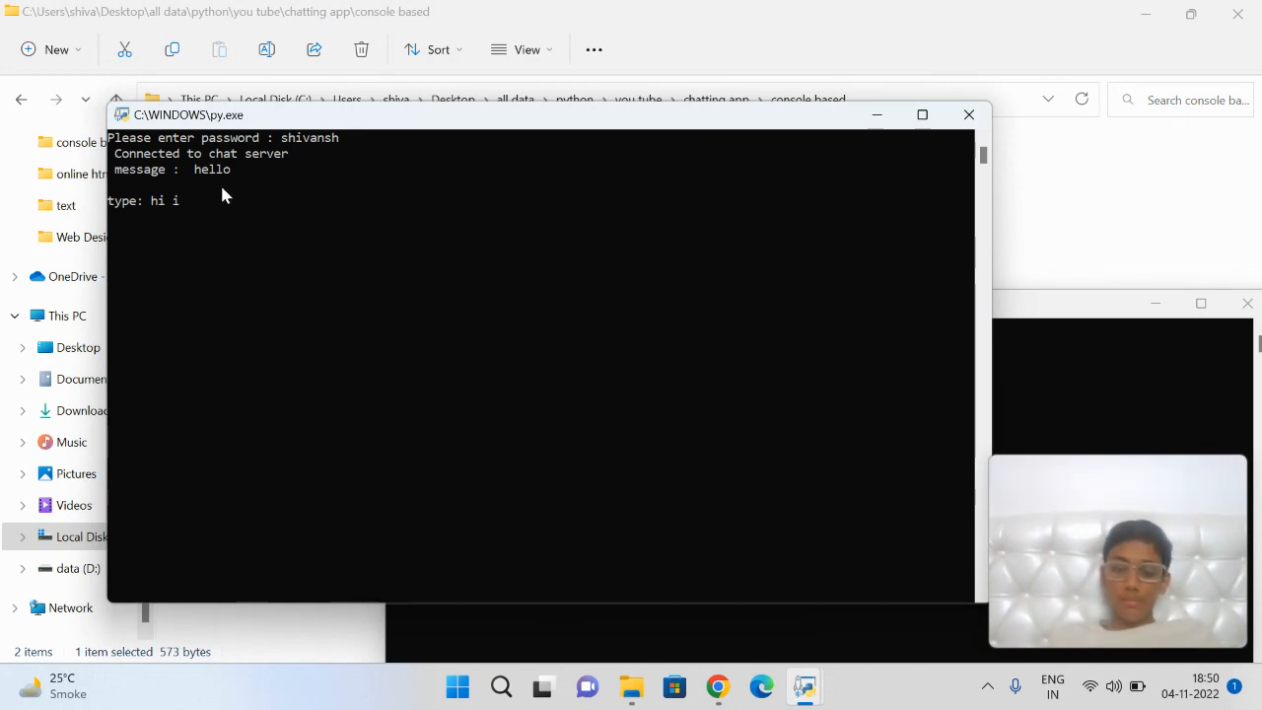
pyautogui.write('am shivamsh')
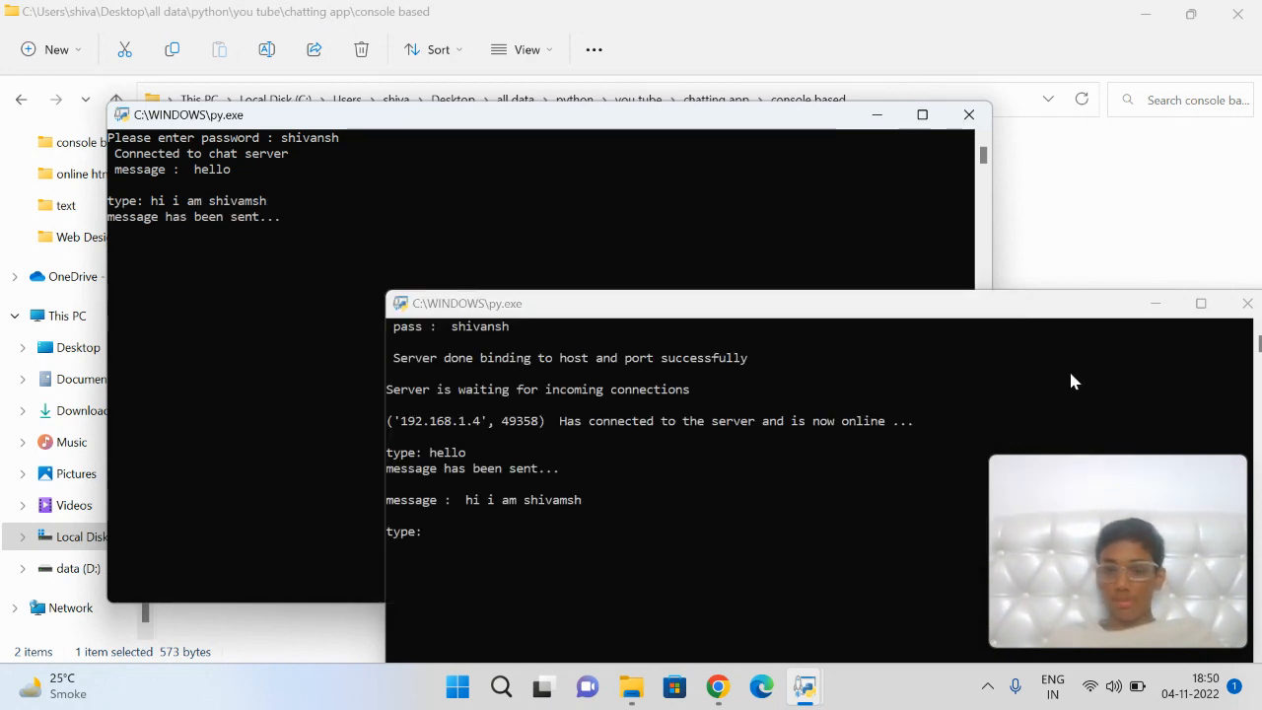
pyautogui.write('i am s')
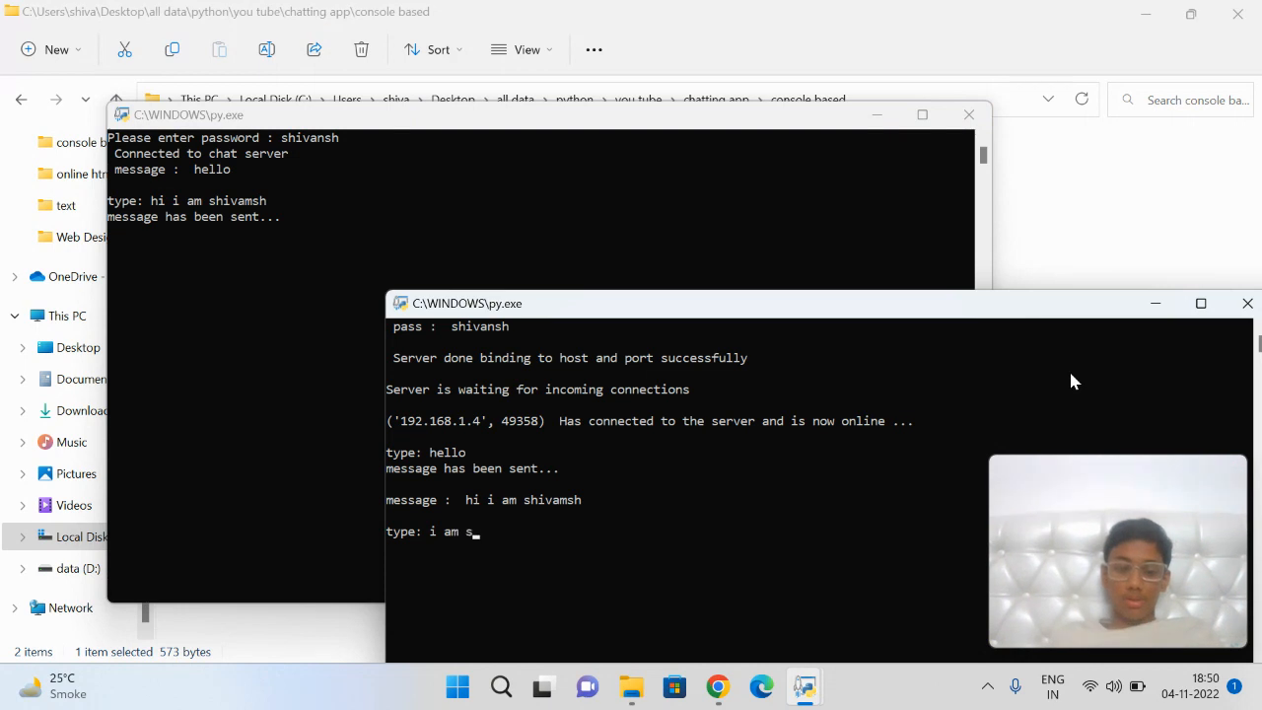